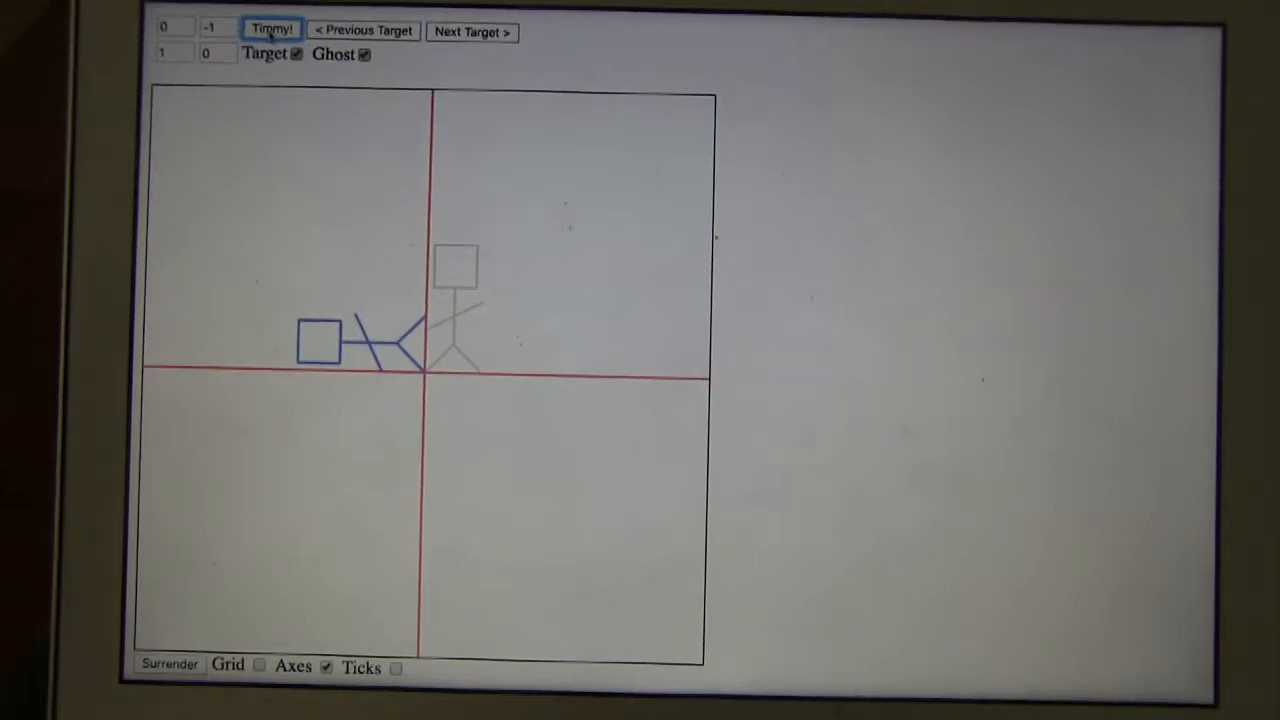
- Apply the matrix 2 0 / 0 2 so doubled Timmy matches the enlarged target
{"action": "left_click", "coordinate": [472, 31]}
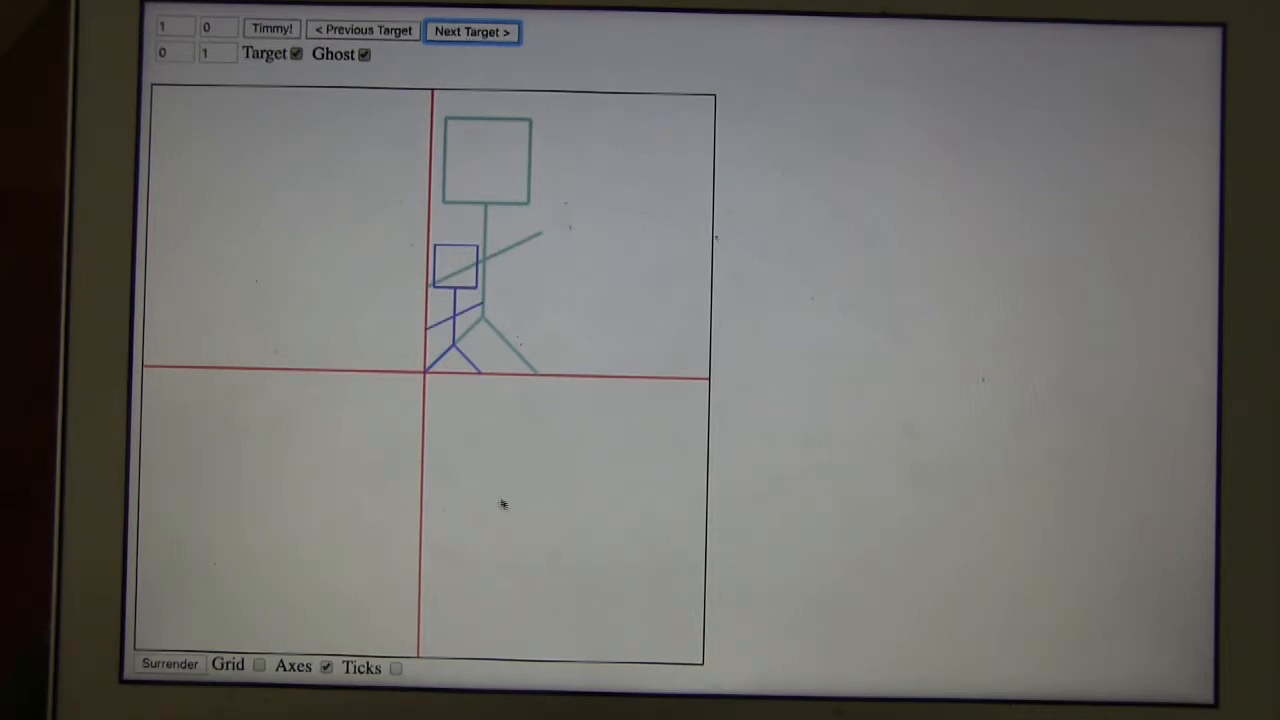
{"action": "mouse_move", "coordinate": [505, 504]}
{"action": "type", "text": "2"}
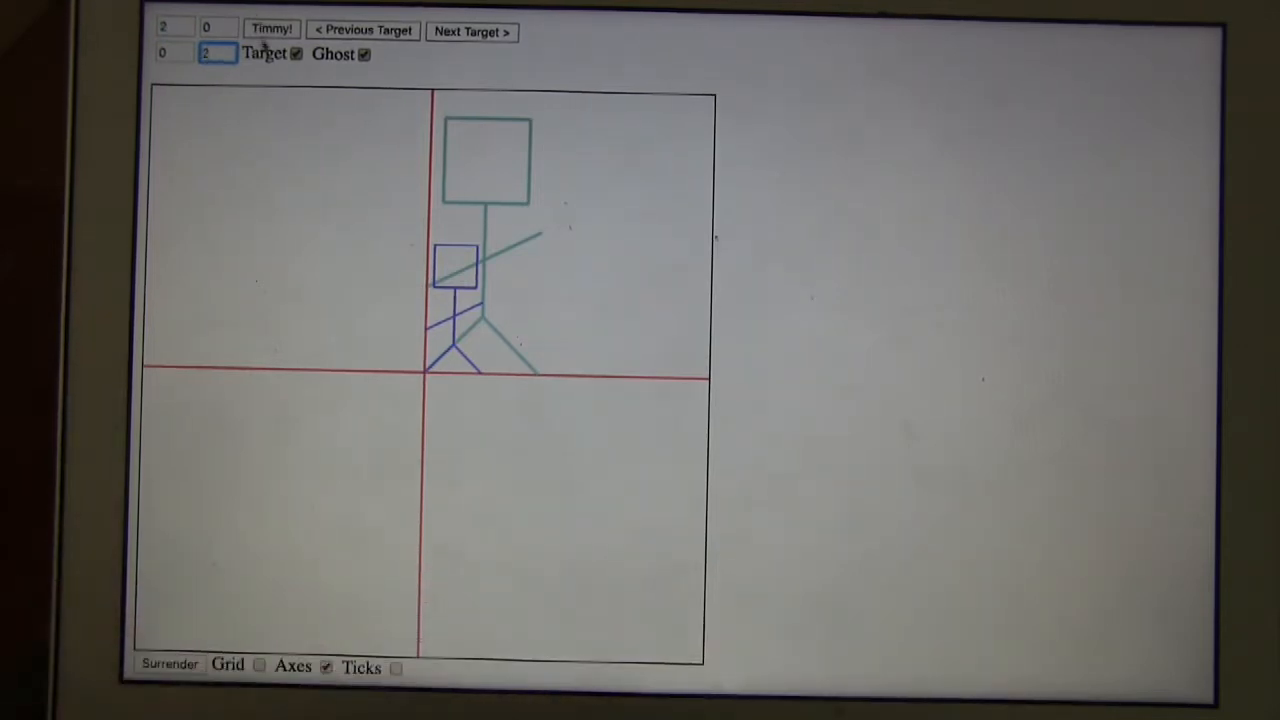
{"action": "left_click", "coordinate": [271, 29]}
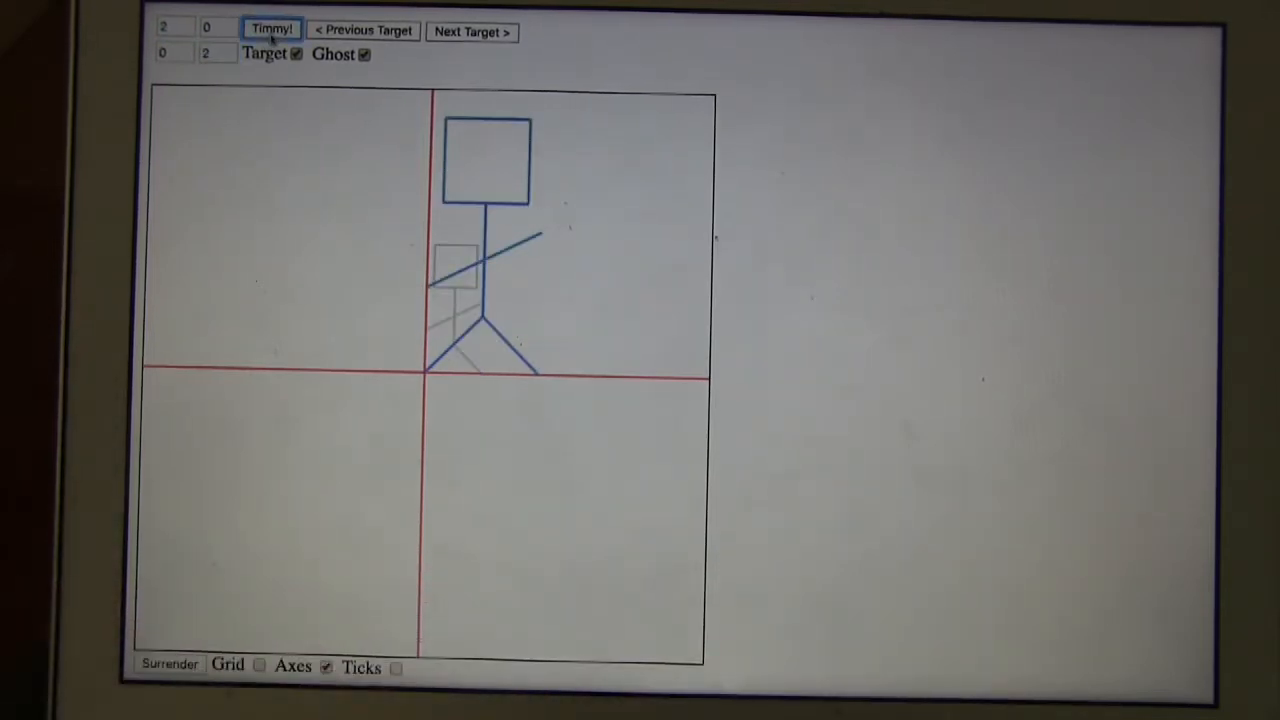
{"action": "left_click", "coordinate": [472, 31]}
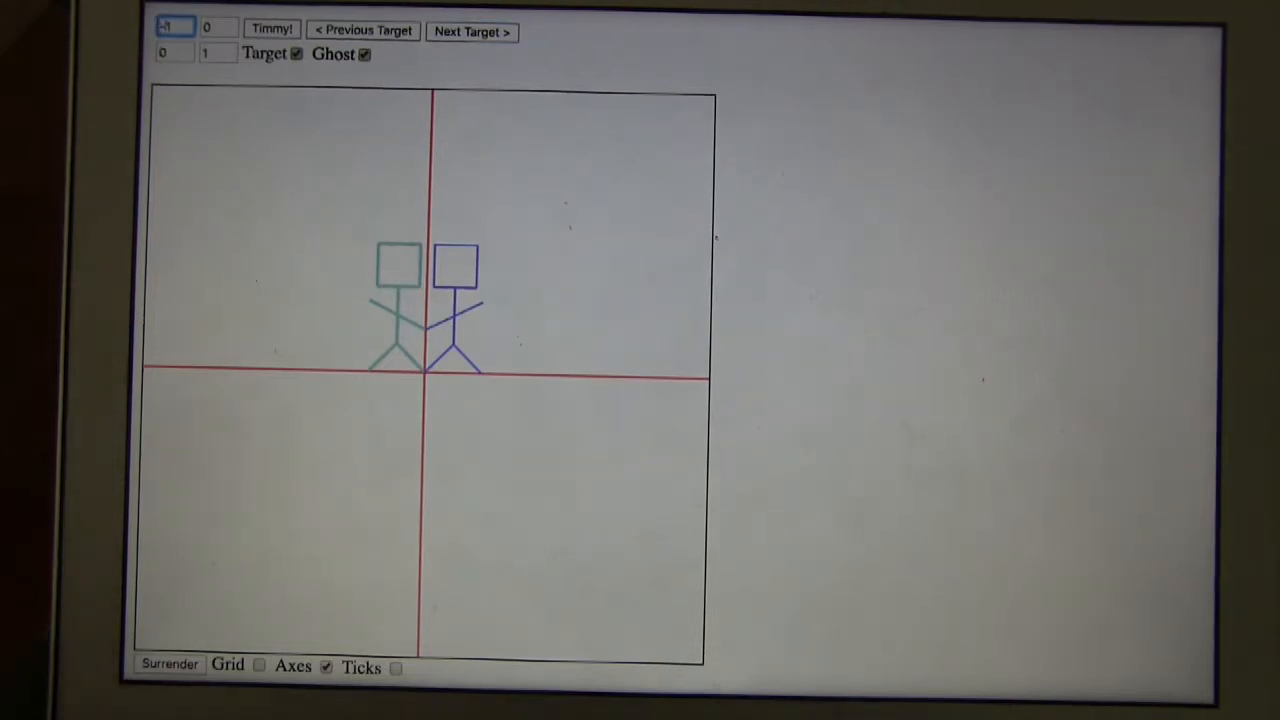
- Apply the reflection matrix -1 0 / 0 1 to mirror Timmy onto the left-facing target
{"action": "left_click", "coordinate": [271, 29]}
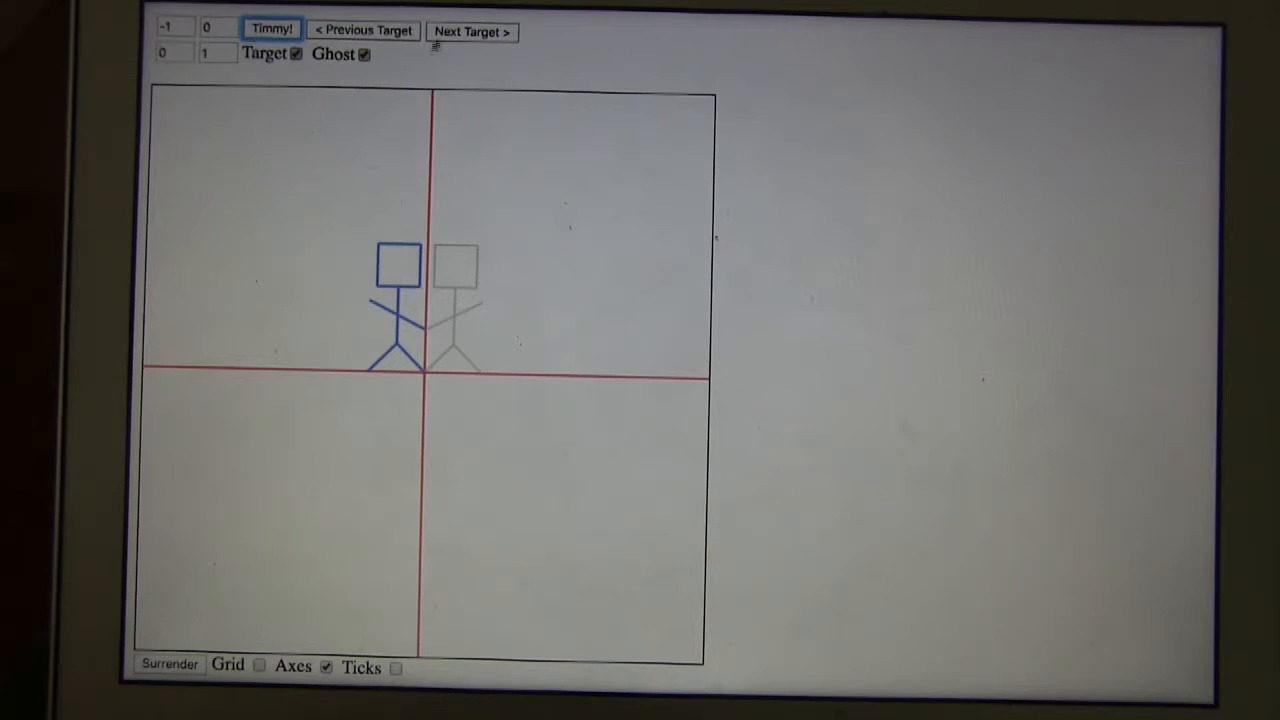
{"action": "left_click", "coordinate": [471, 31]}
{"action": "type", "text": "0.4"}
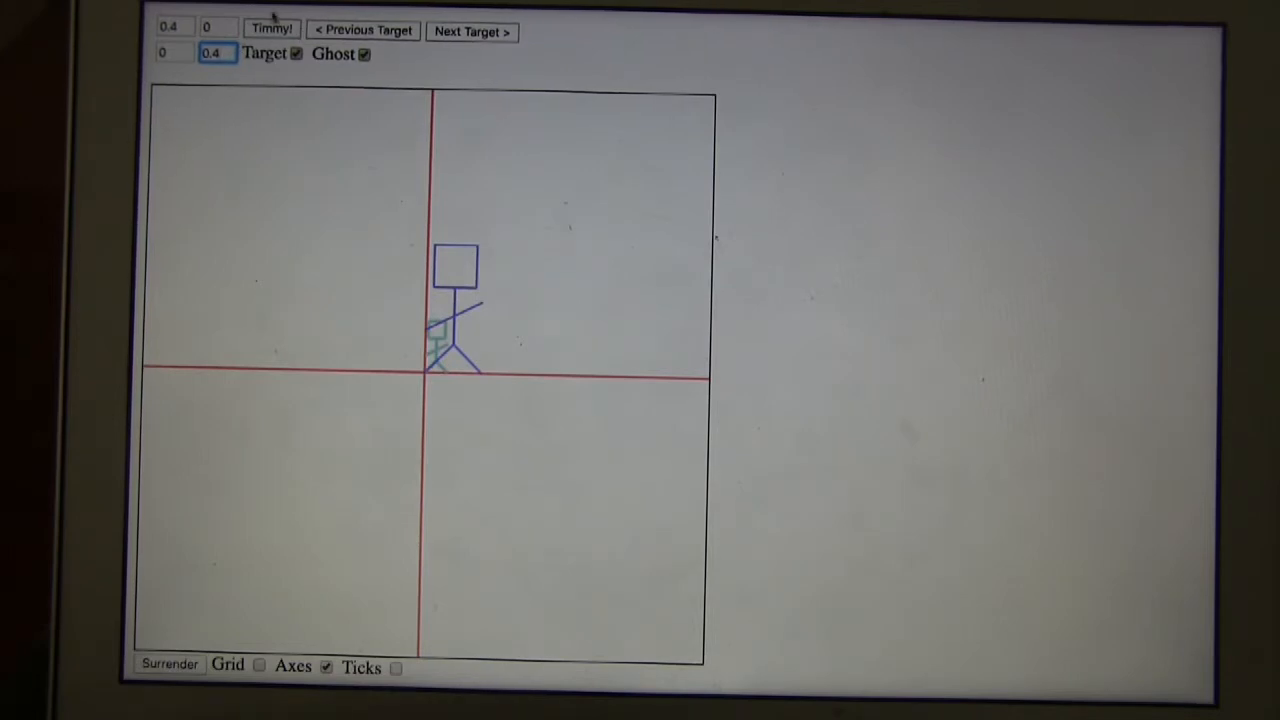
- Apply the matrix 0.4 0 / 0 0.4 to shrink Timmy onto the small target
{"action": "left_click", "coordinate": [271, 28]}
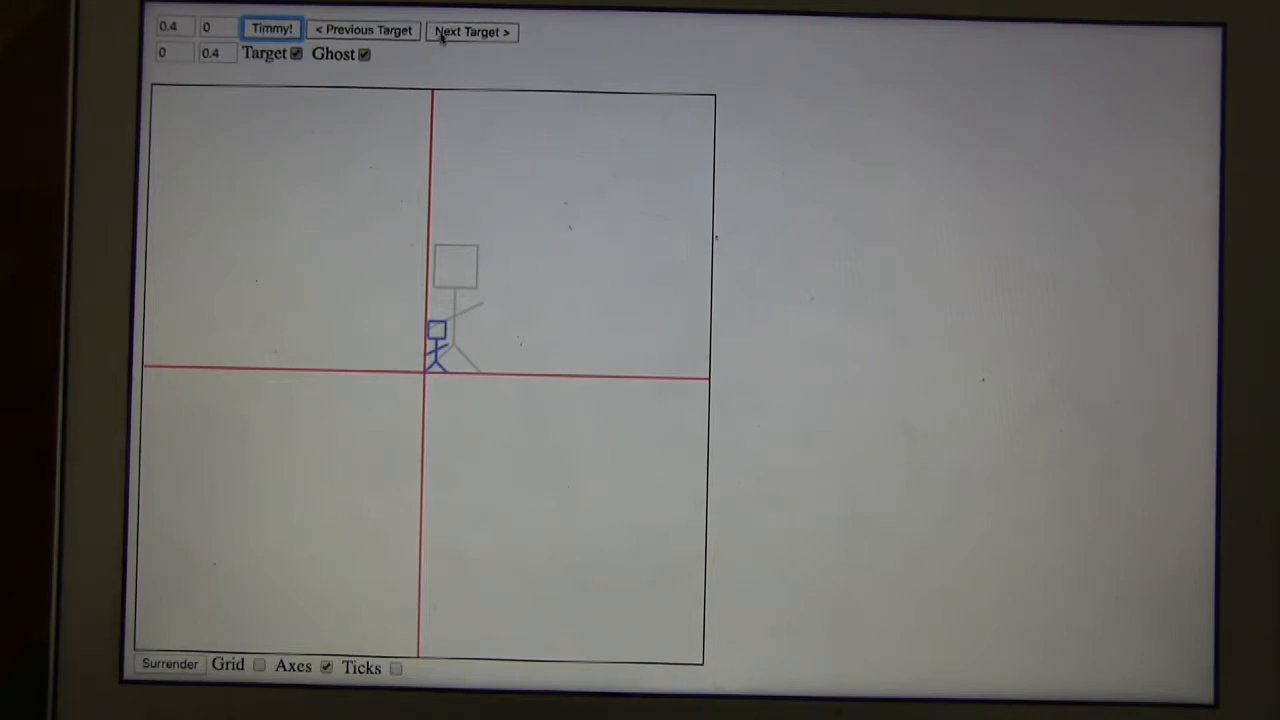
{"action": "left_click", "coordinate": [471, 31]}
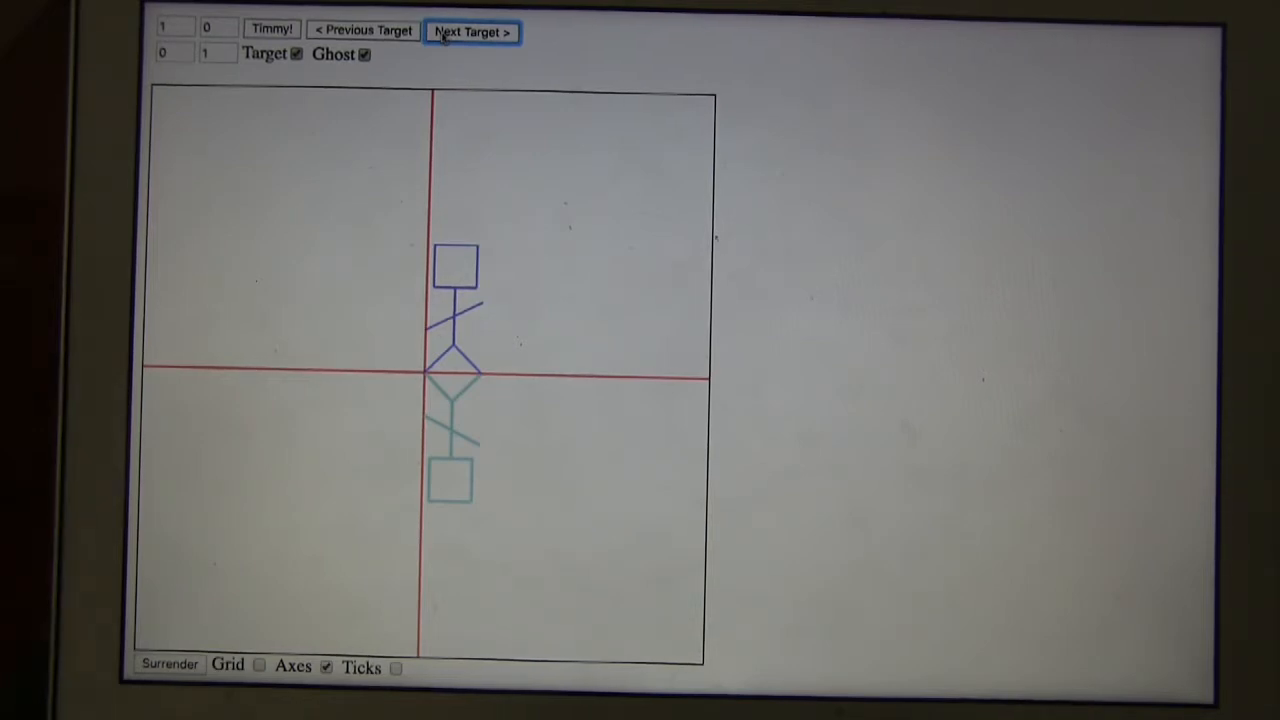
- Set the bottom-right matrix entry to -1, flipping Timmy onto the upside-down target
{"action": "left_click", "coordinate": [471, 31]}
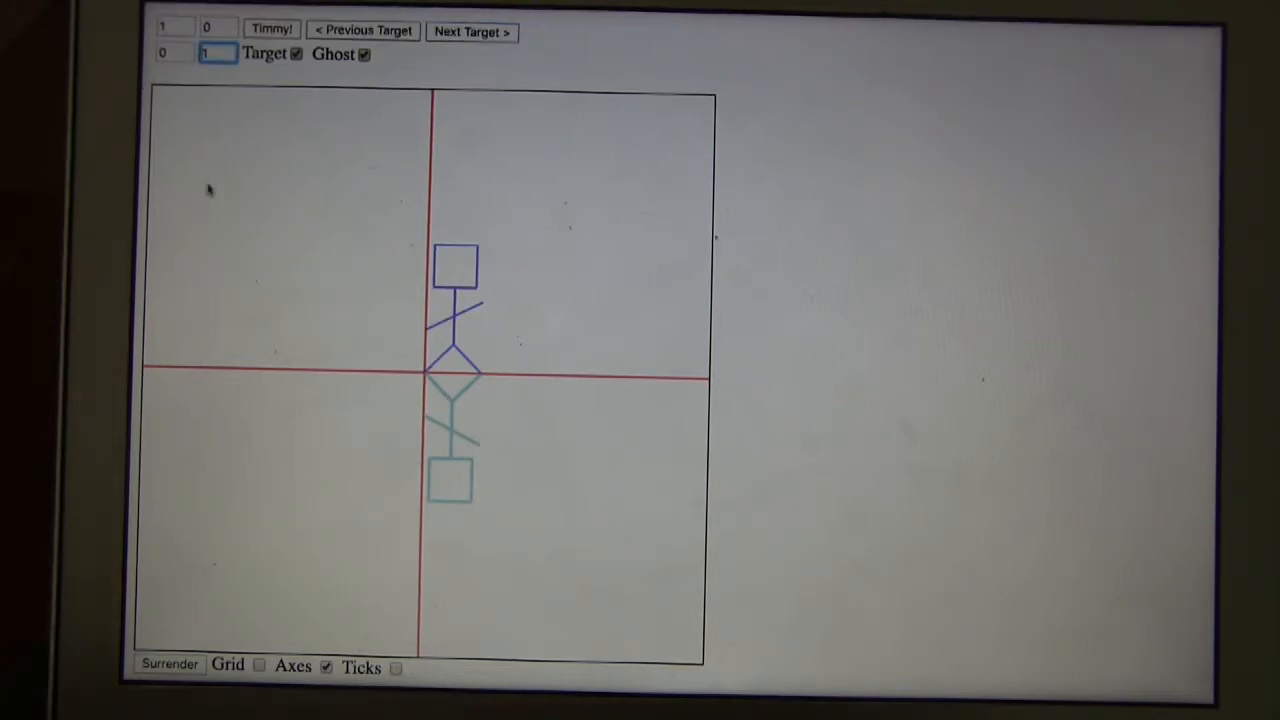
{"action": "left_click", "coordinate": [271, 28]}
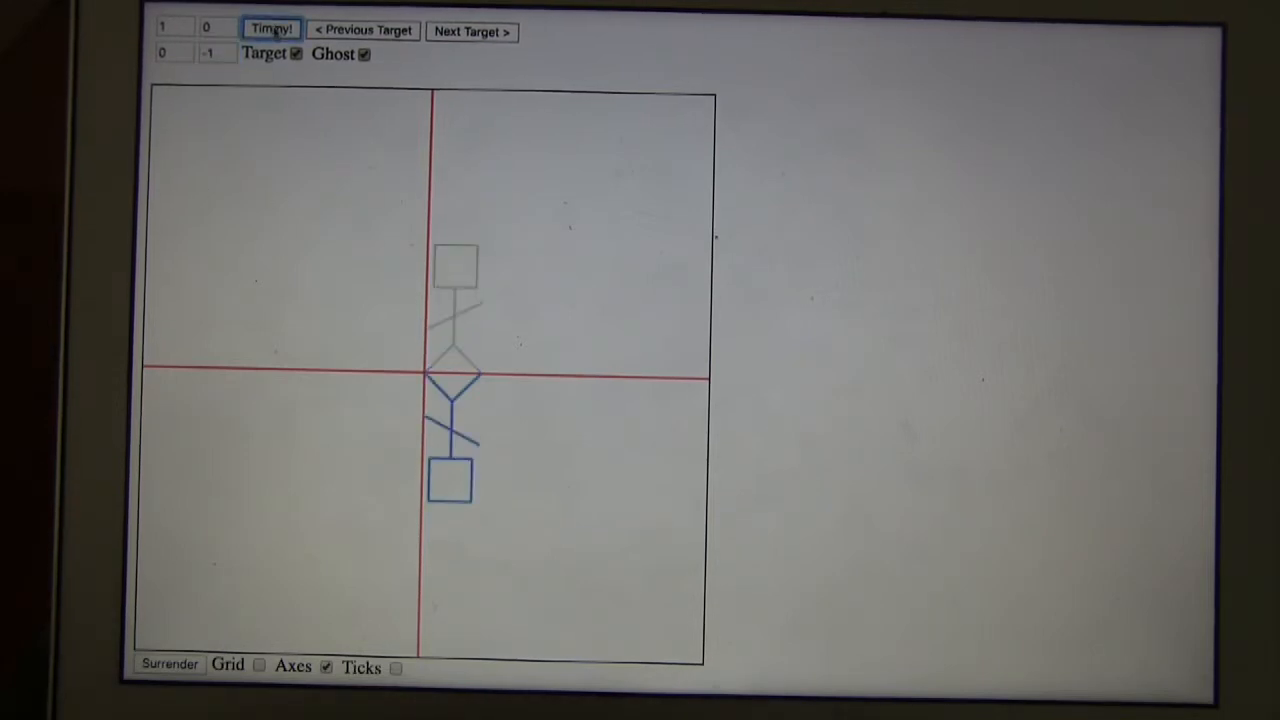
{"action": "left_click", "coordinate": [472, 31]}
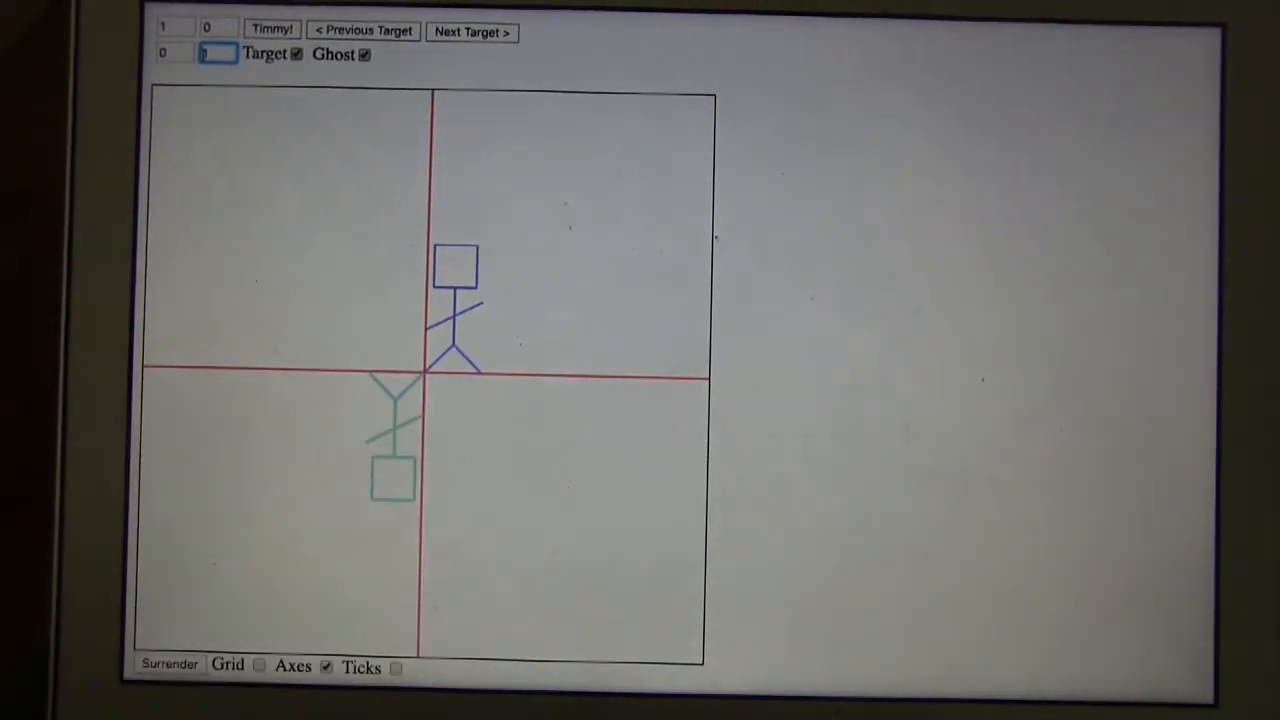
- Apply the matrix -1 0 / 0 -1 to turn Timmy onto the doubly-flipped target
{"action": "type", "text": "-1"}
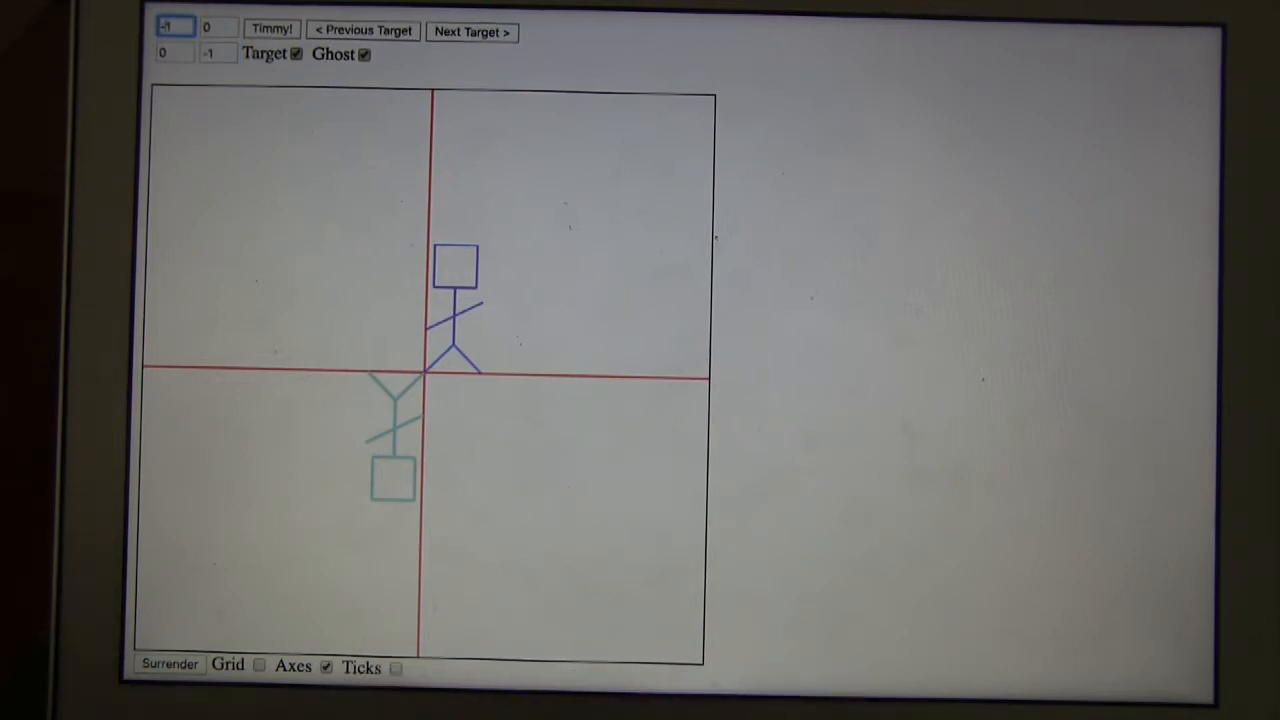
{"action": "left_click", "coordinate": [271, 28]}
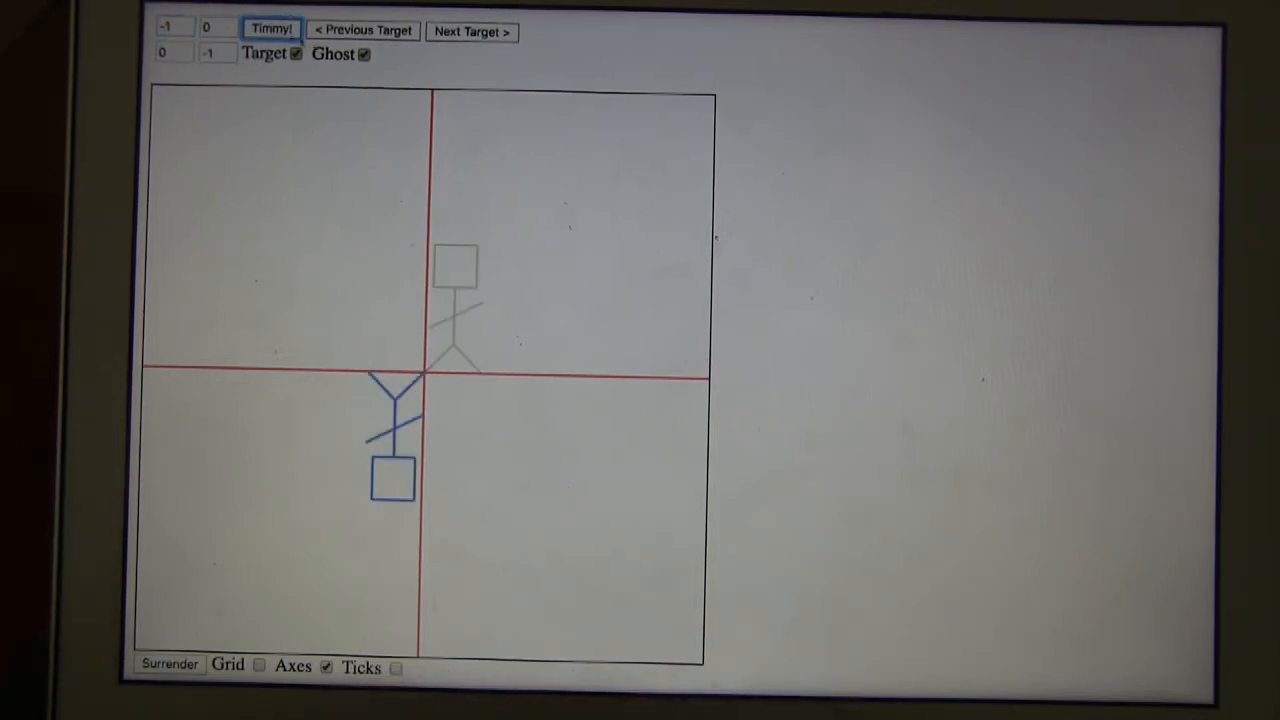
{"action": "left_click", "coordinate": [472, 31]}
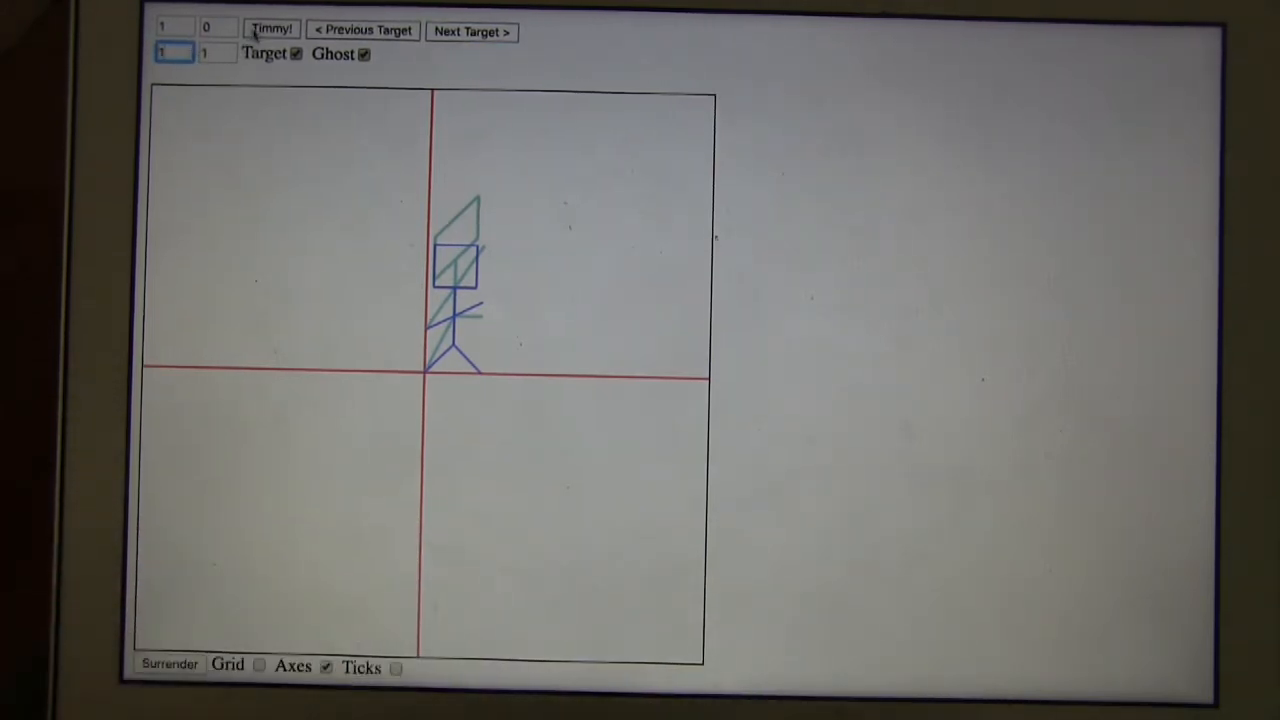
- Apply the shear matrix 1 0 / 1 1 so Timmy slants like the target
{"action": "left_click", "coordinate": [271, 28]}
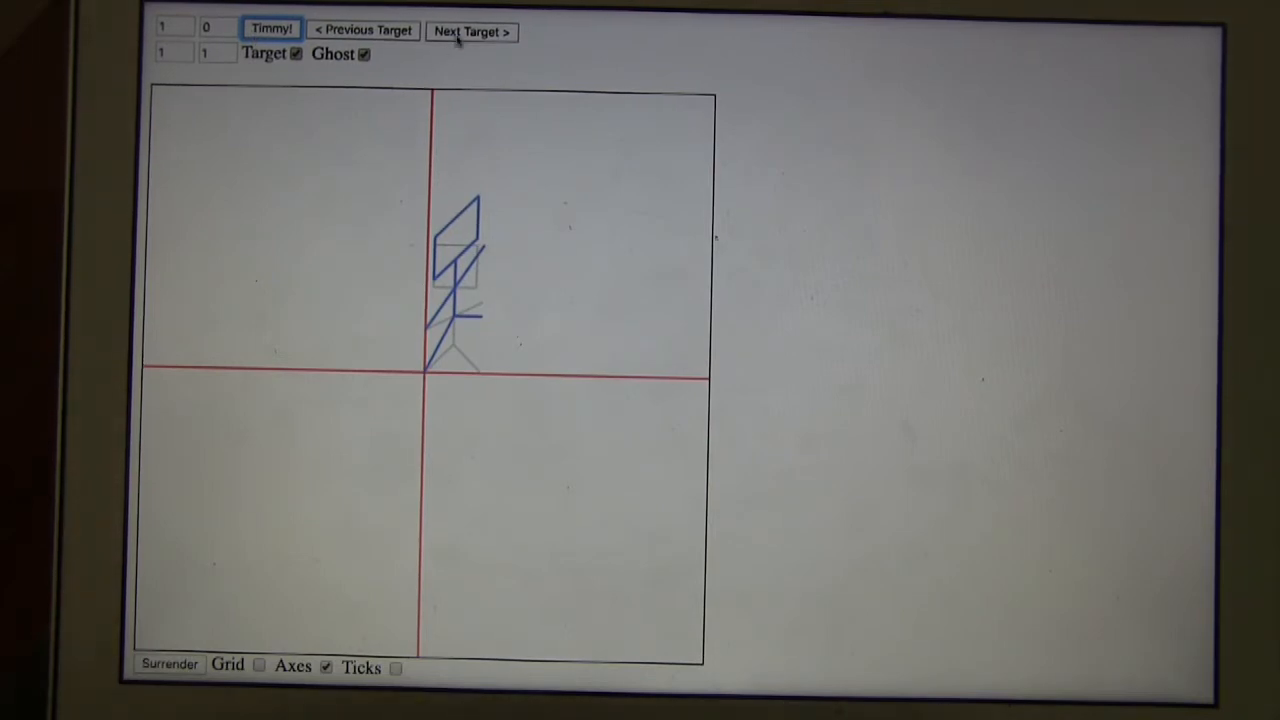
{"action": "left_click", "coordinate": [471, 31]}
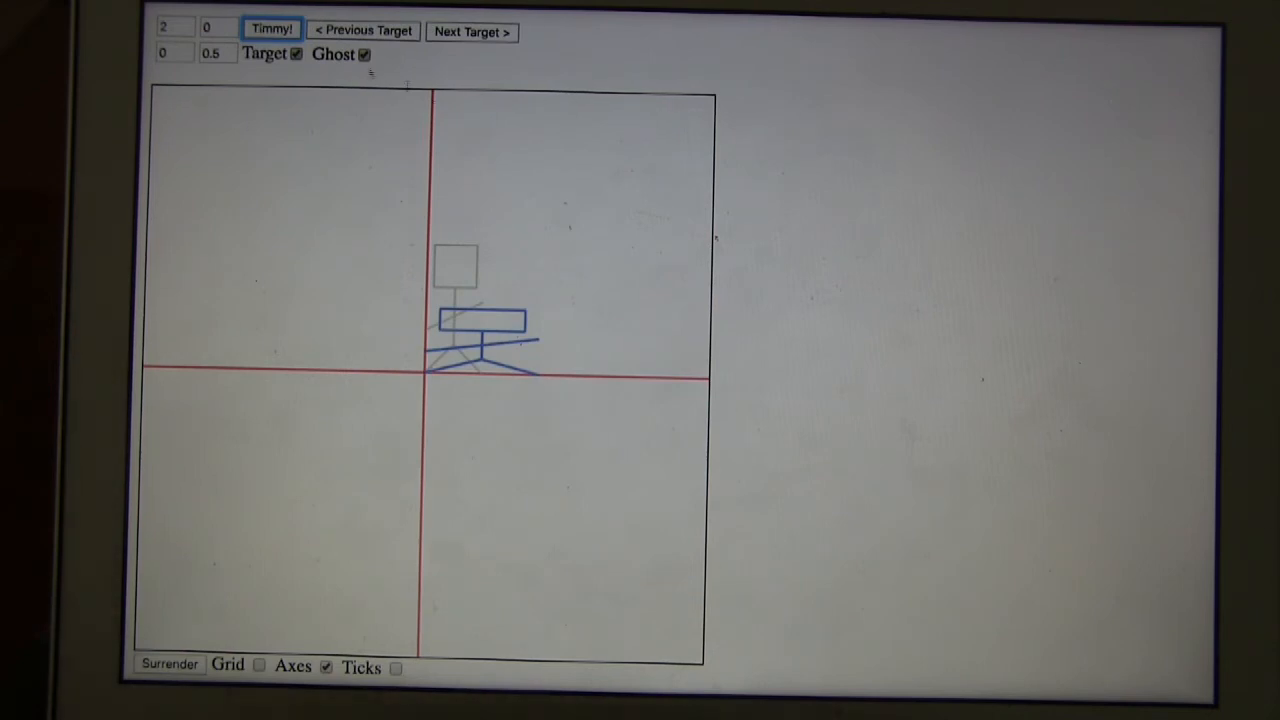
- Move on to the tilted target sitting down and to the left
{"action": "left_click", "coordinate": [471, 32]}
{"action": "type", "text": "-1"}
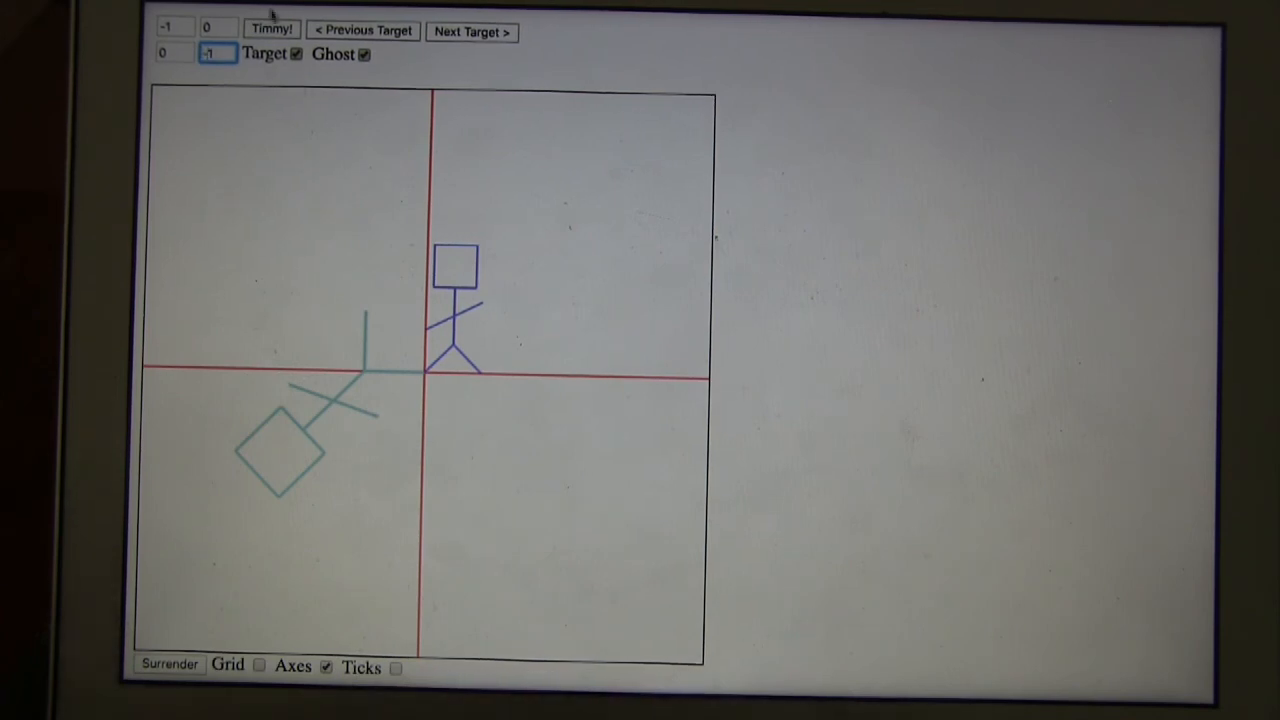
- Apply the matrix -1 0 / 0 -1, turning Timmy upside down beside the tilted target
{"action": "left_click", "coordinate": [271, 29]}
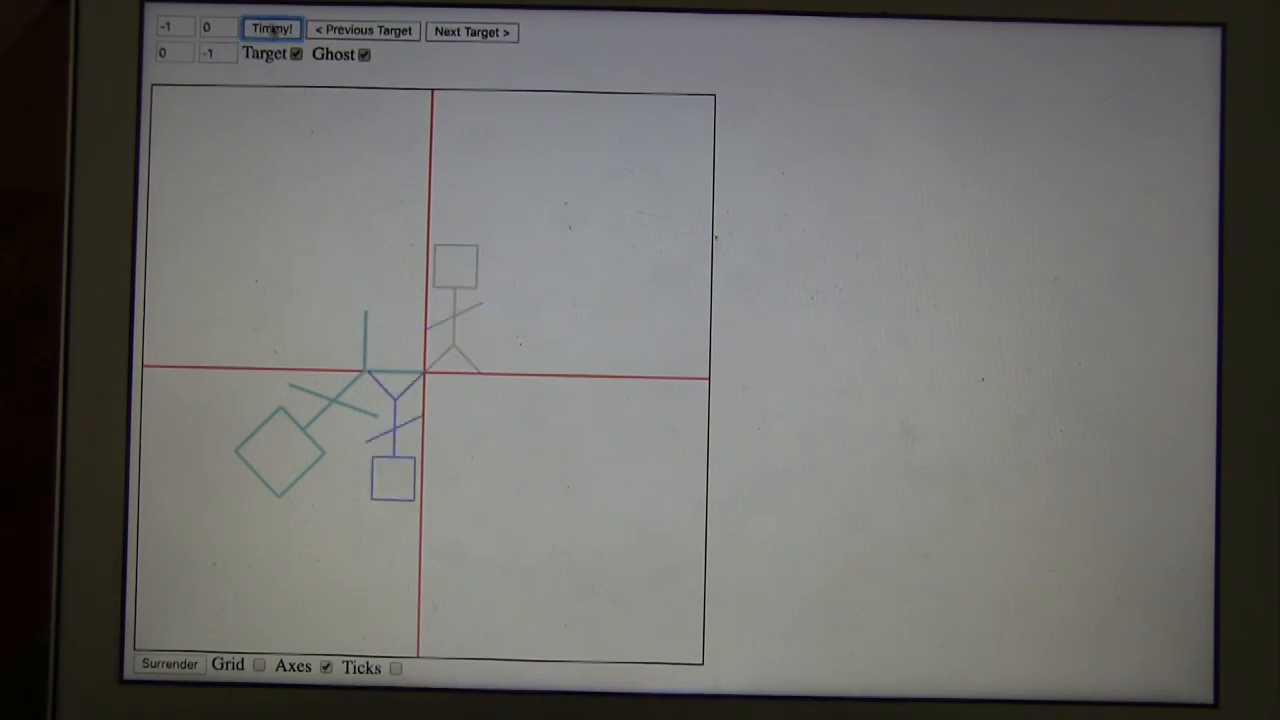